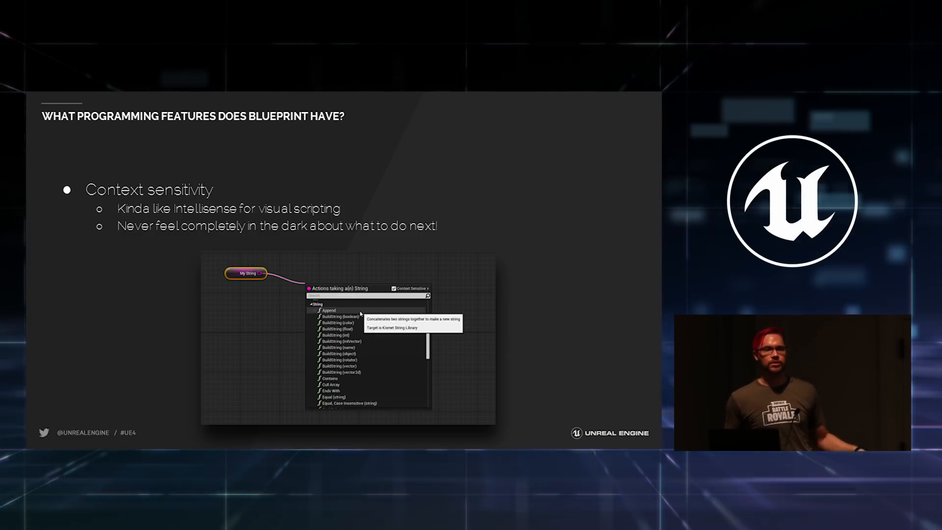
key(Right)
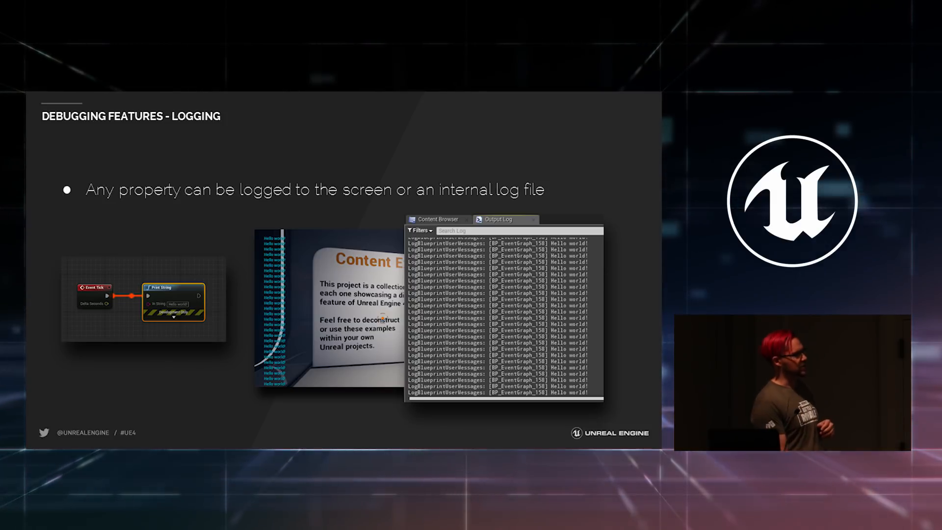
key(Right)
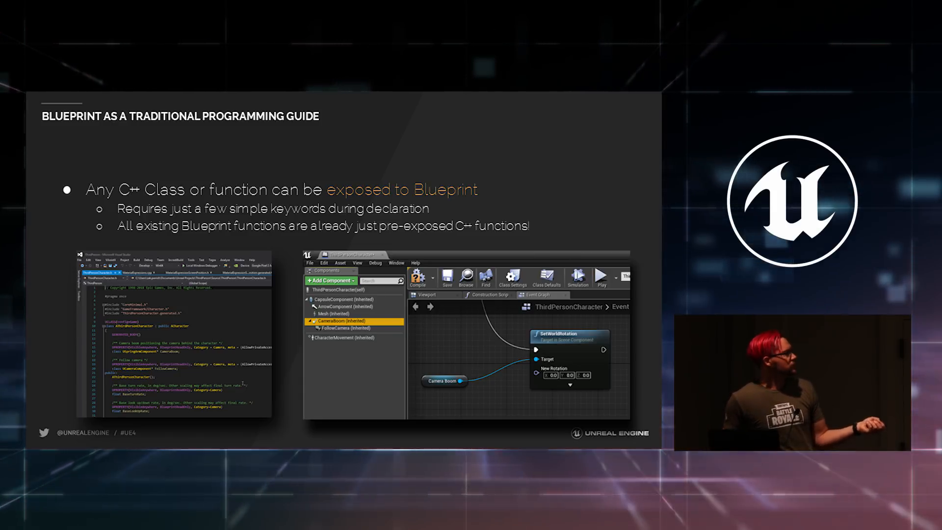
key(right)
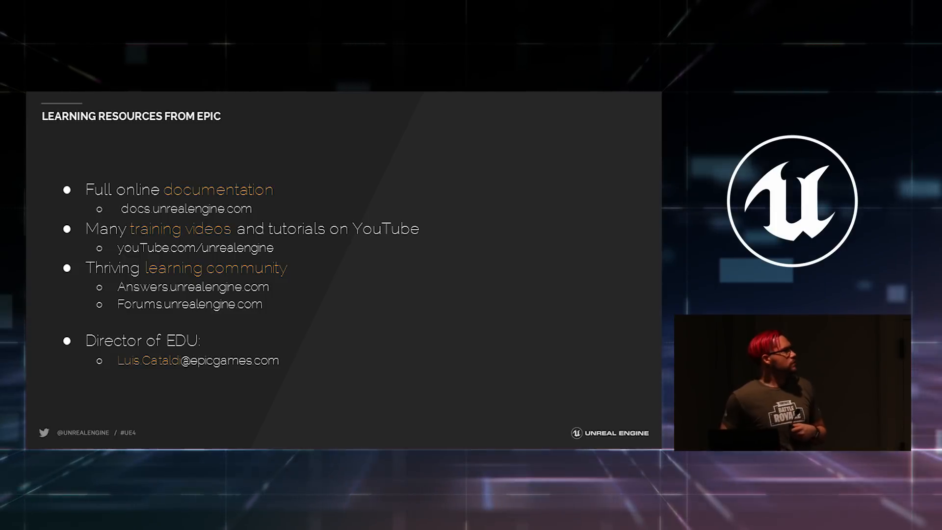